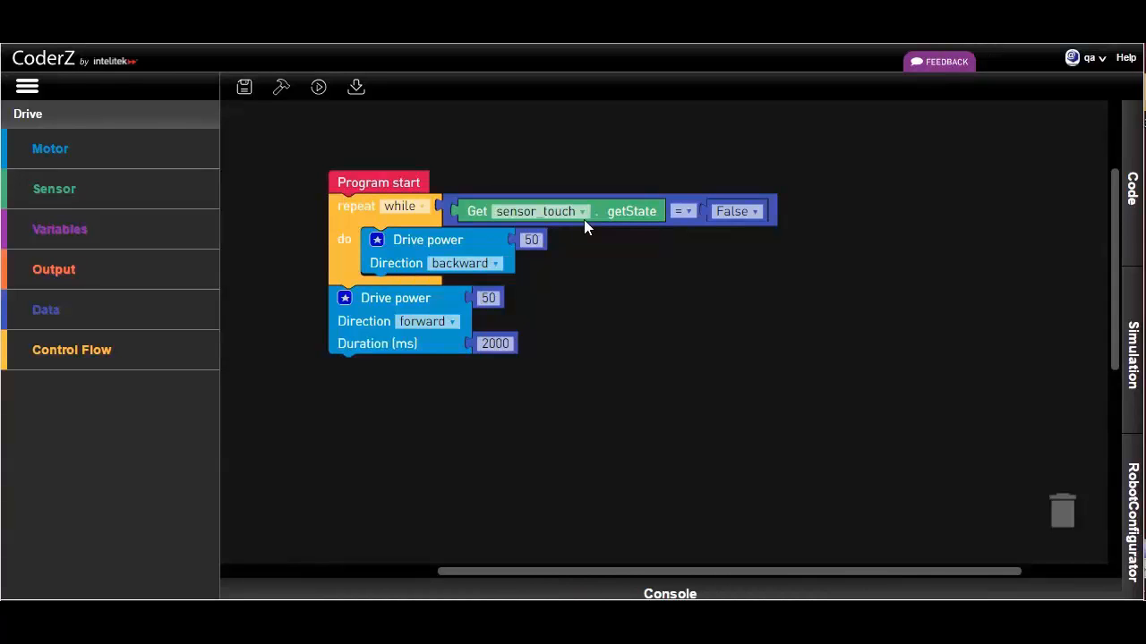
mouse_move(668, 315)
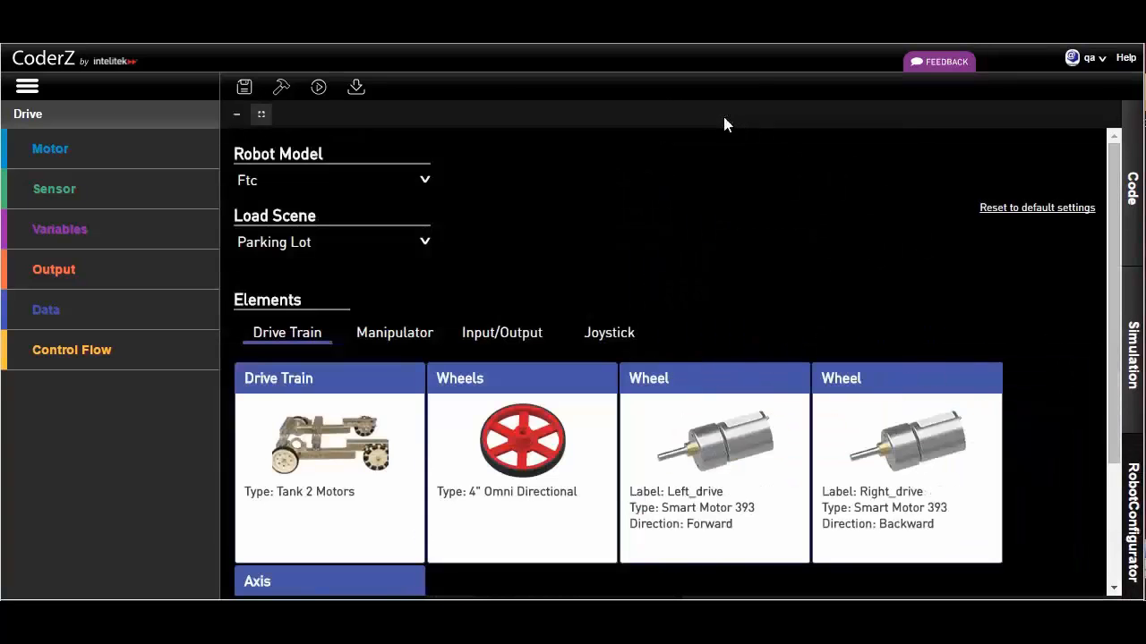
mouse_move(719, 204)
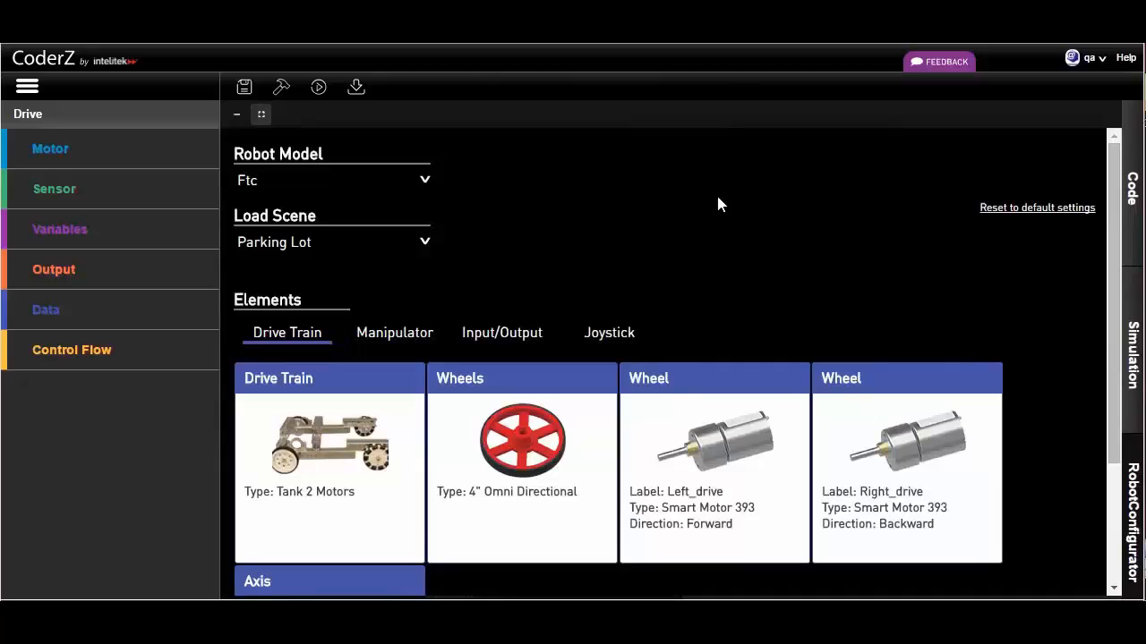
Show the FTC robot's Input/Output devices: a touch sensor and bottom-left, bottom-right and front distance sensors.
left_click(501, 333)
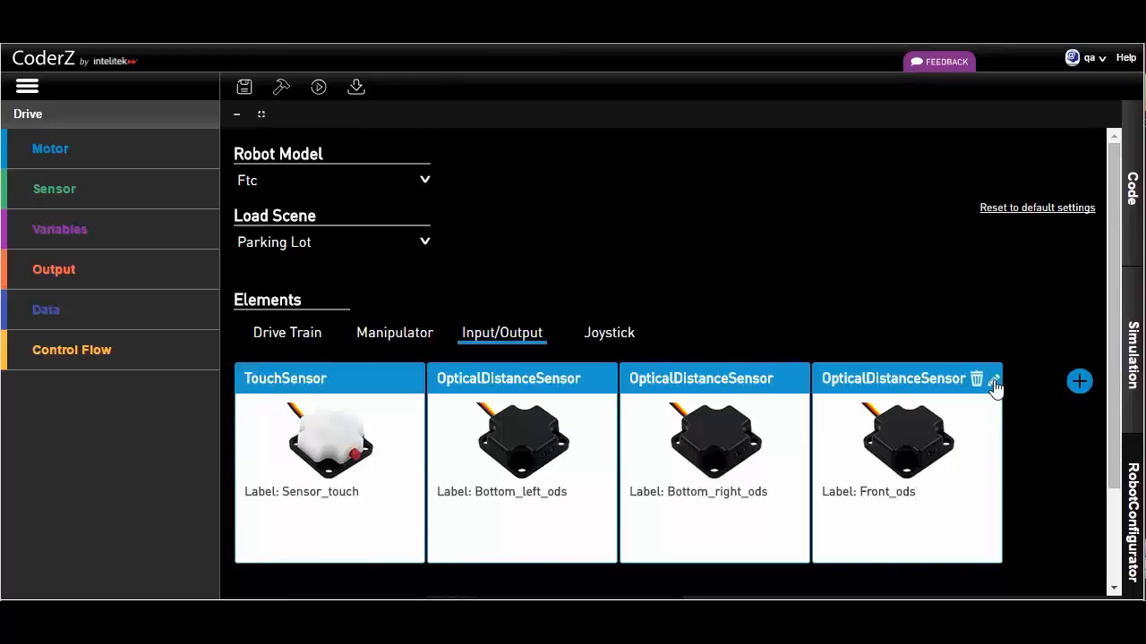
left_click(995, 387)
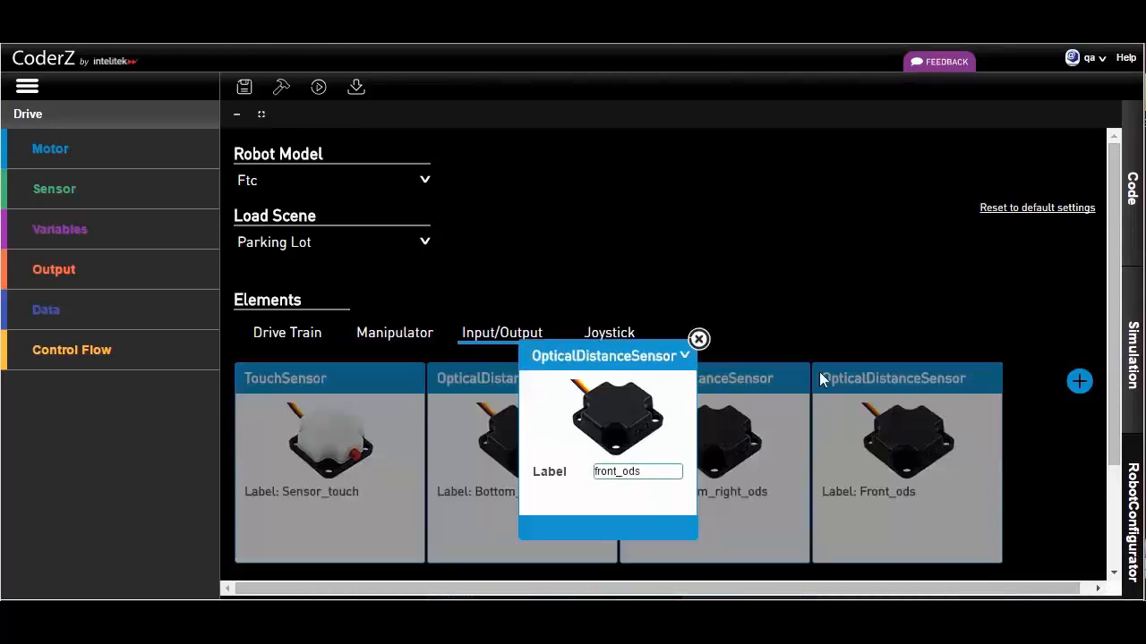
left_click(698, 340)
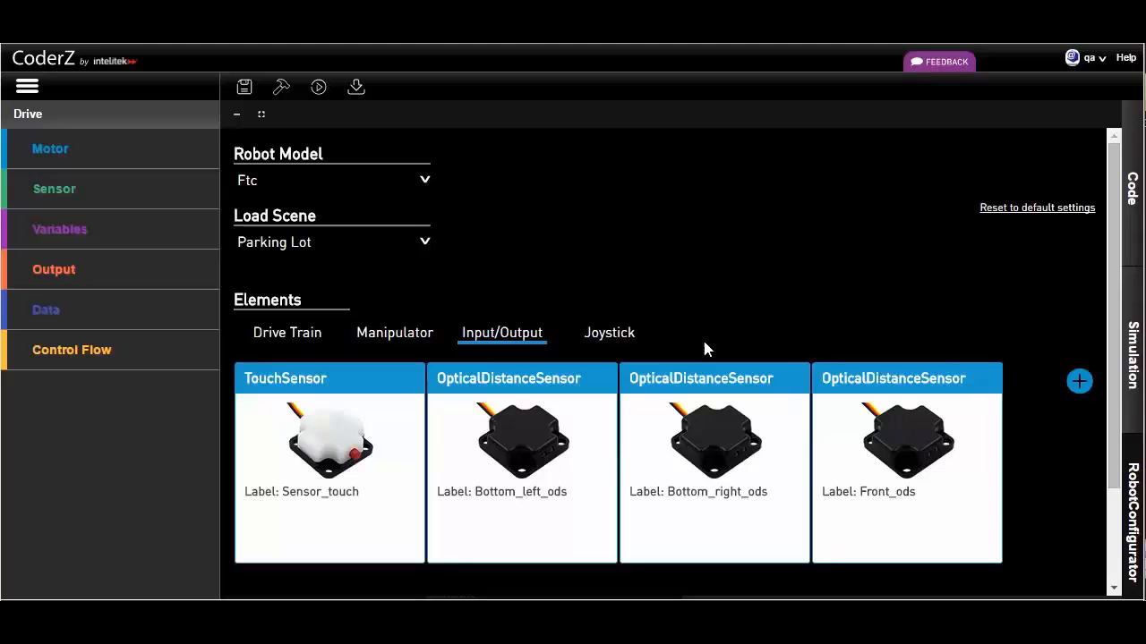
mouse_move(1019, 220)
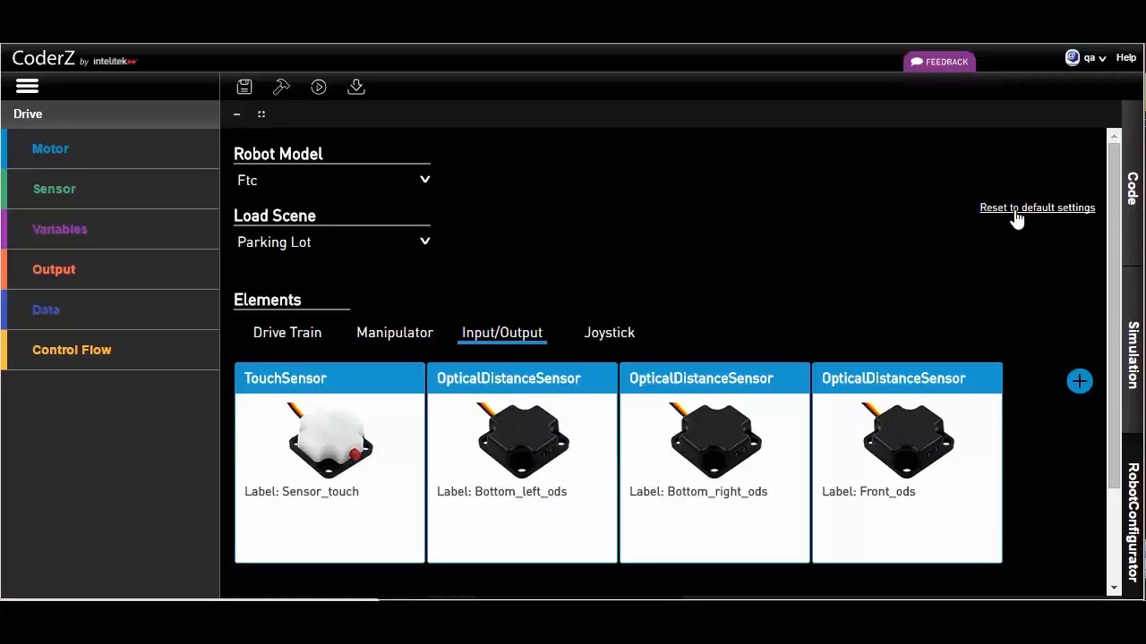
mouse_move(902, 342)
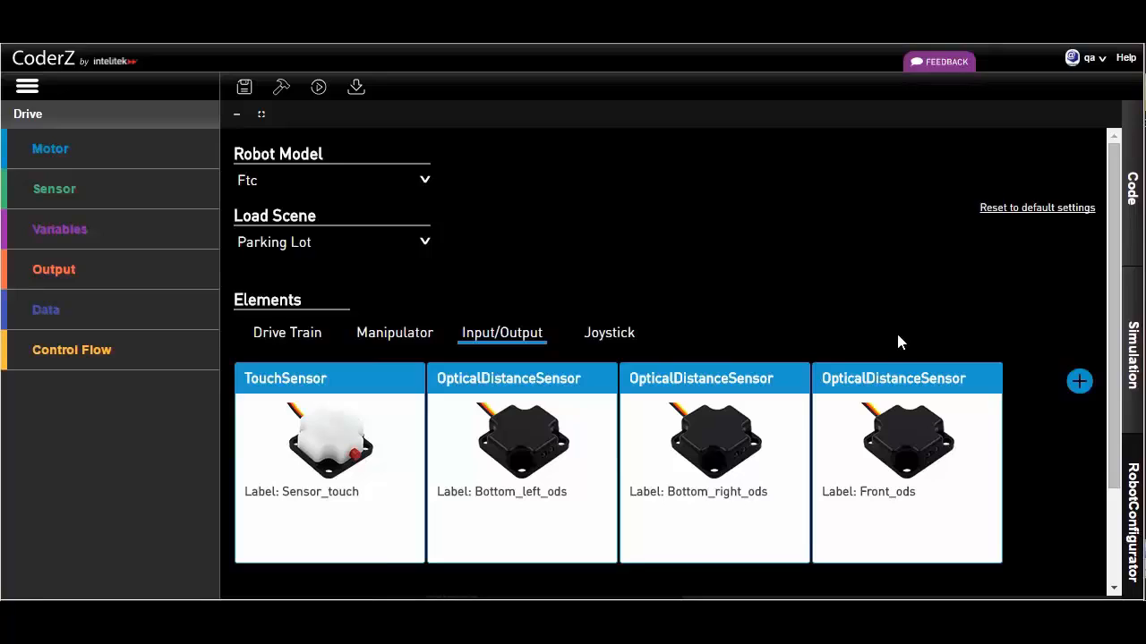
mouse_move(337, 244)
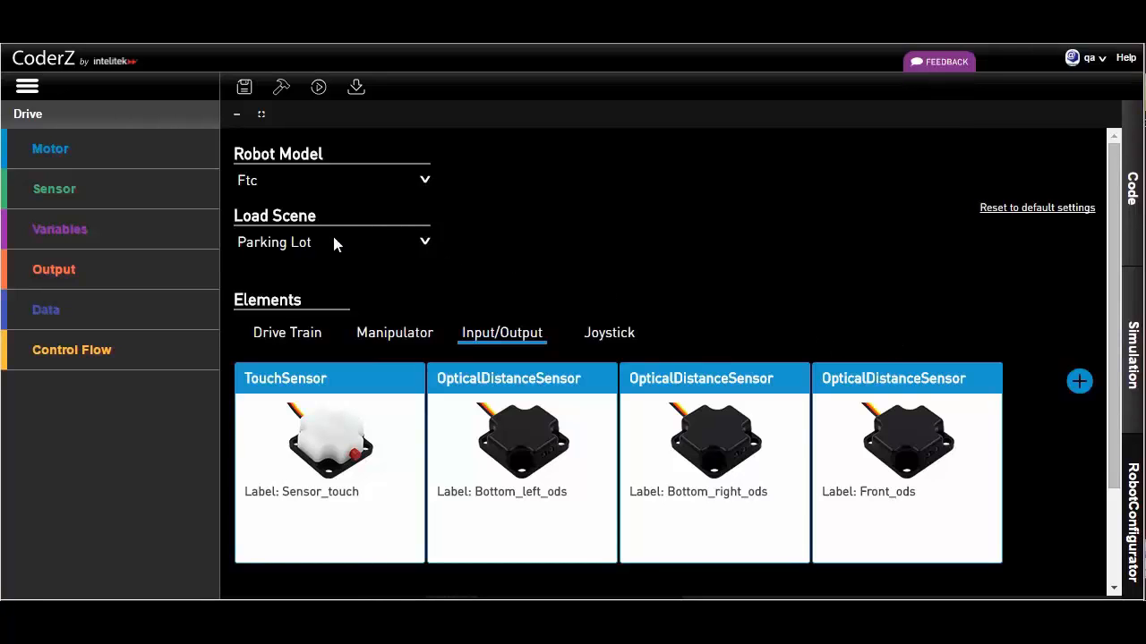
mouse_move(318, 254)
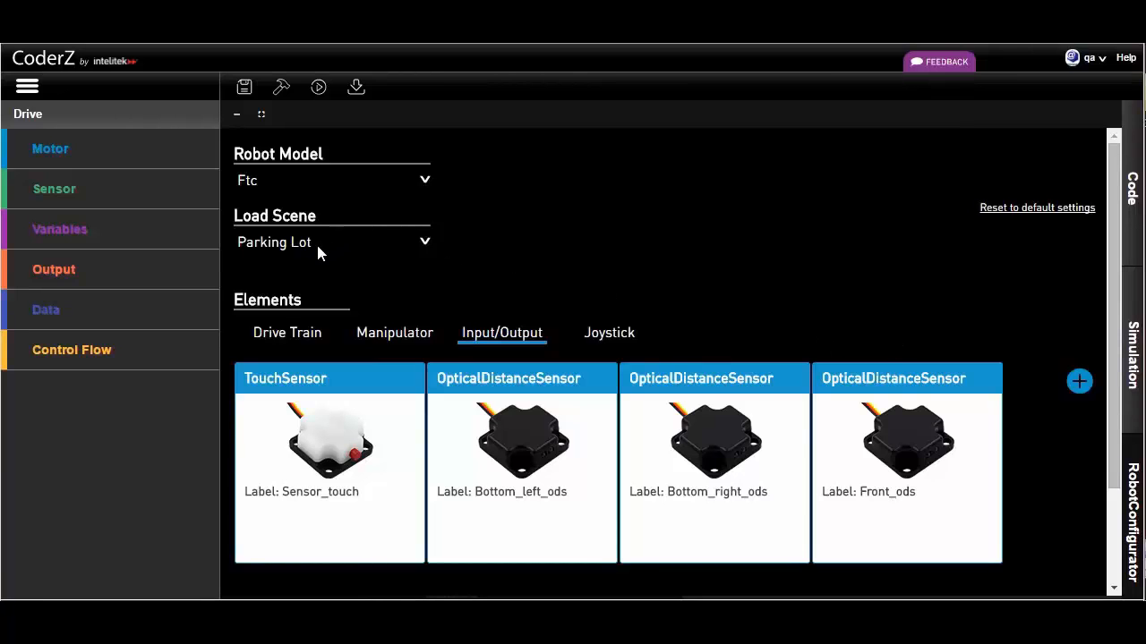